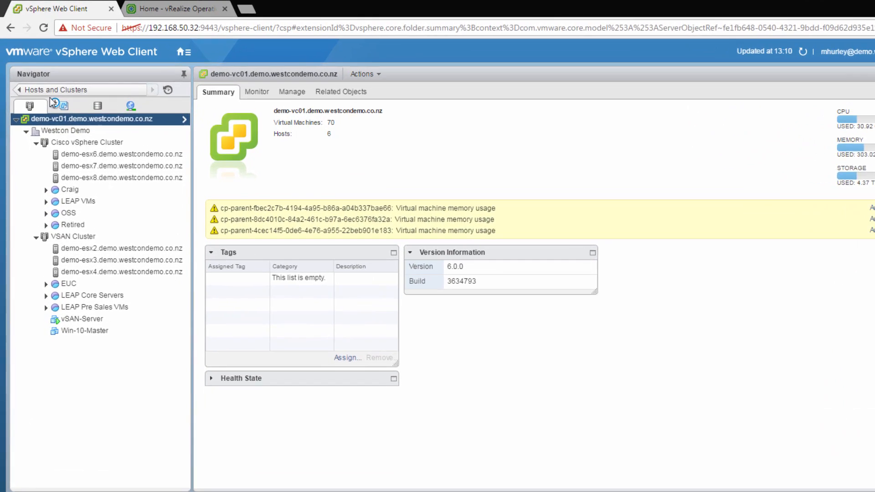
Show the Wellington Horizon Servers folder in VMs and Templates, then bring up the Home menu.
click(71, 124)
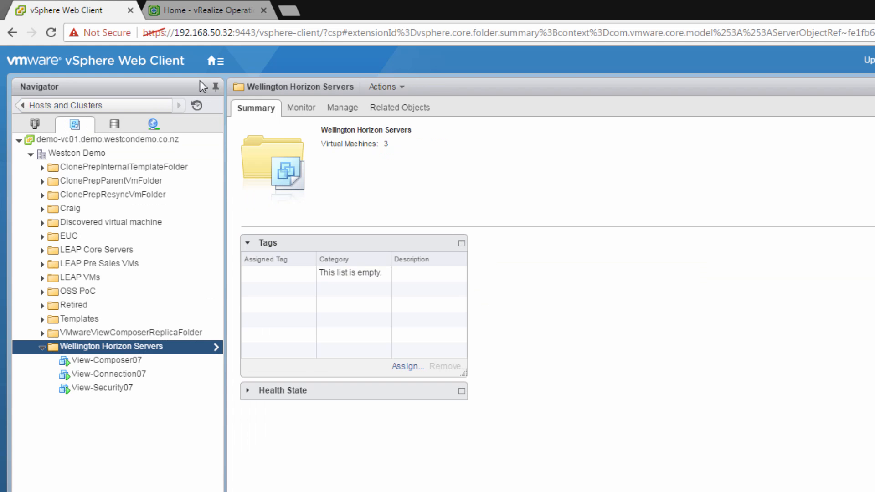
click(209, 60)
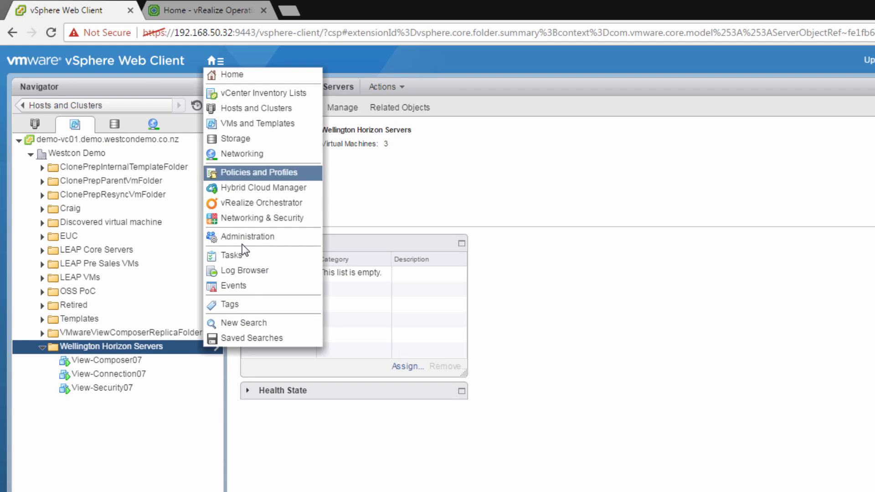
mouse_move(252, 305)
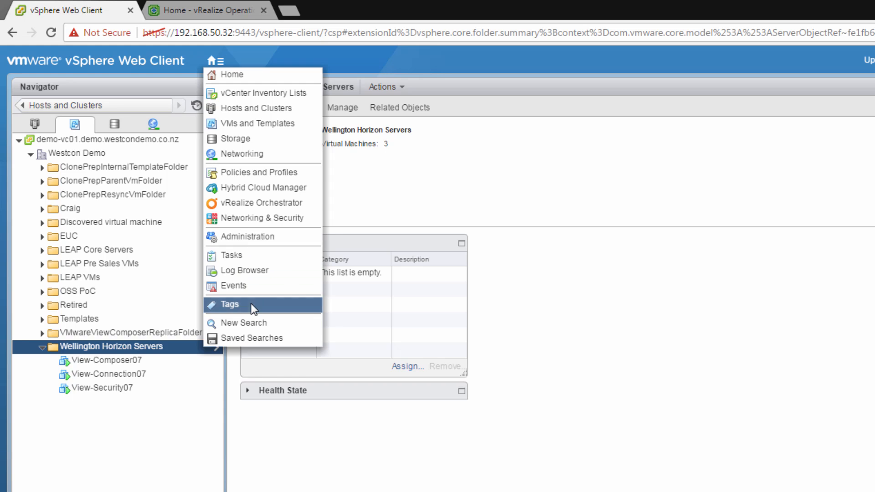
Go to Tags and list the existing tag categories.
click(229, 304)
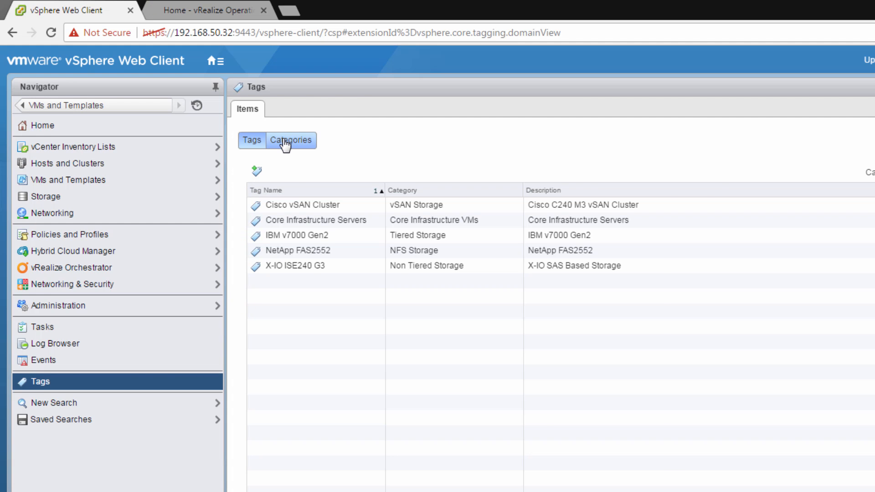
click(291, 140)
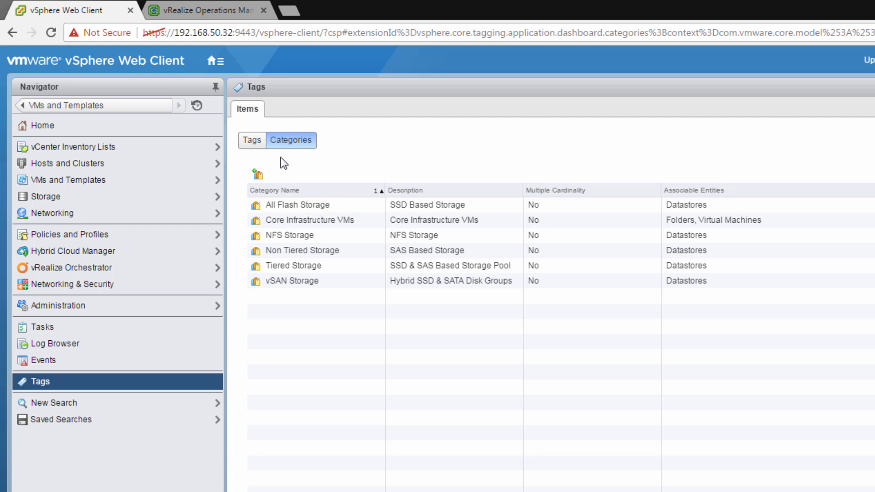
mouse_move(283, 168)
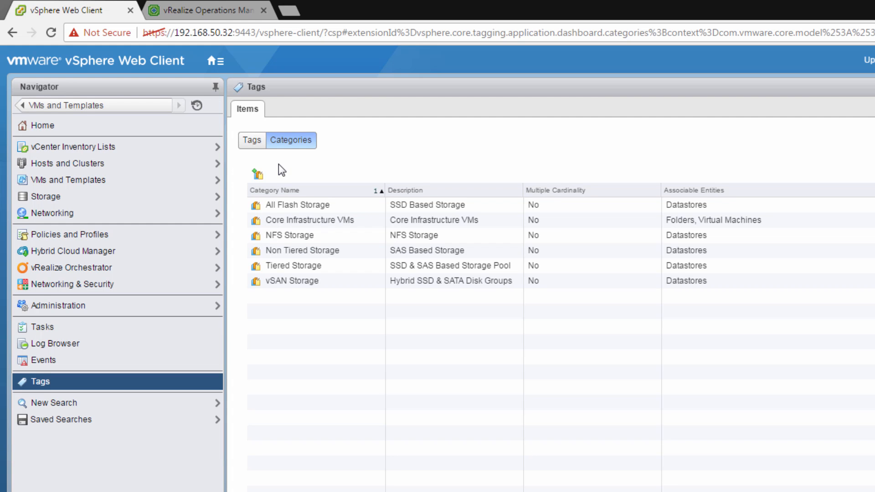
Create tag category 'Horizon Servers' (same description) applying only to Virtual Machine objects.
click(257, 174)
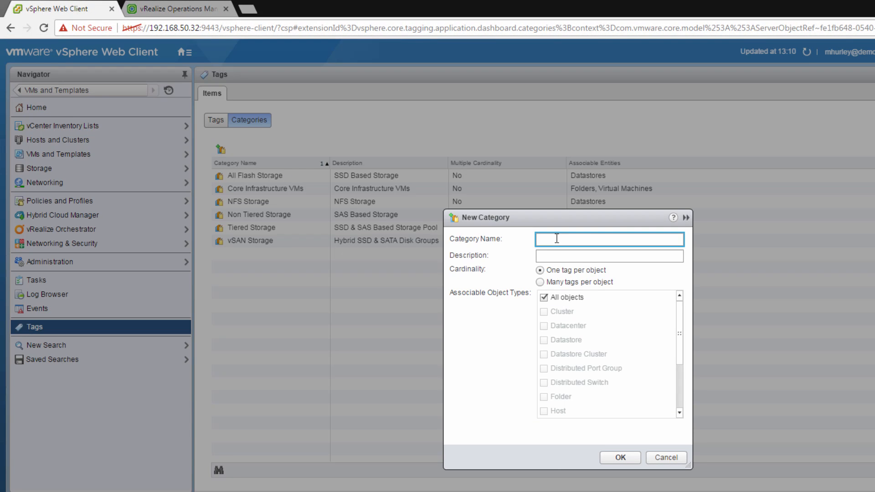
text(Horizon Servers)
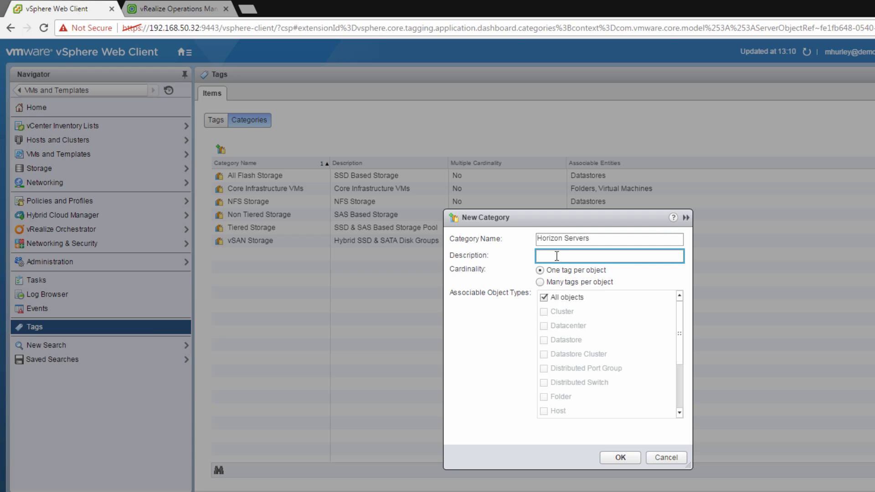
text(Horizon Servers)
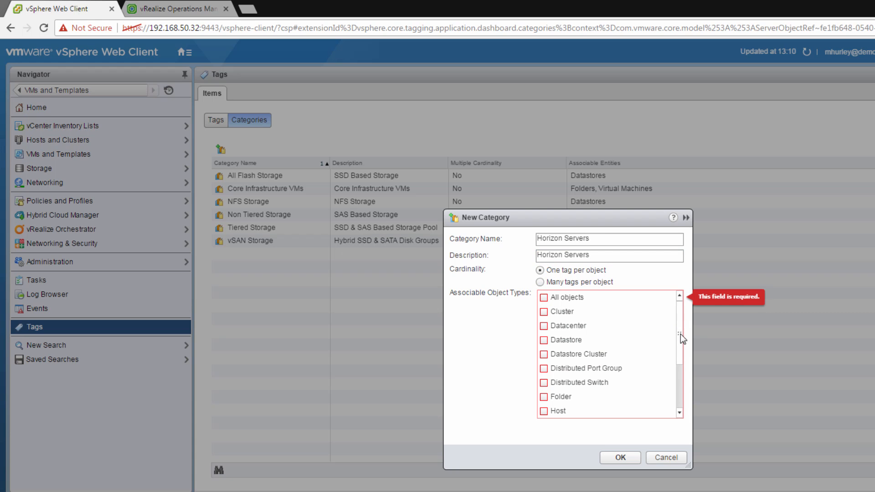
scroll(down, 3)
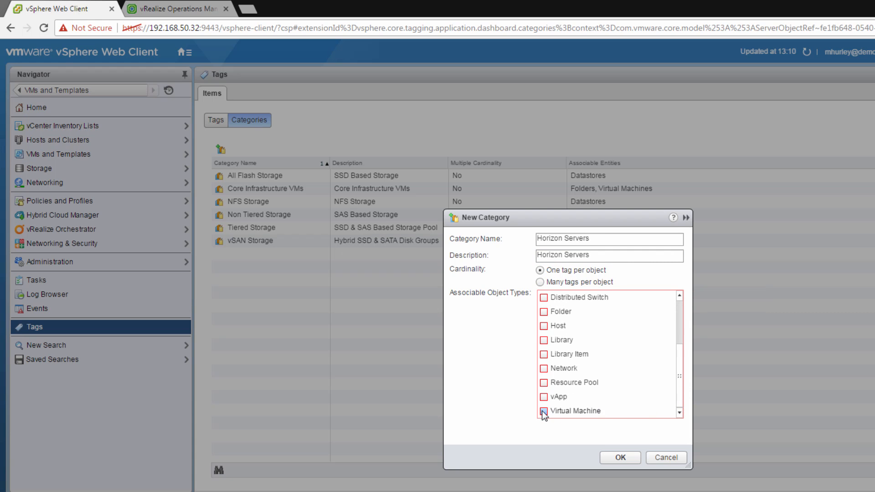
click(544, 411)
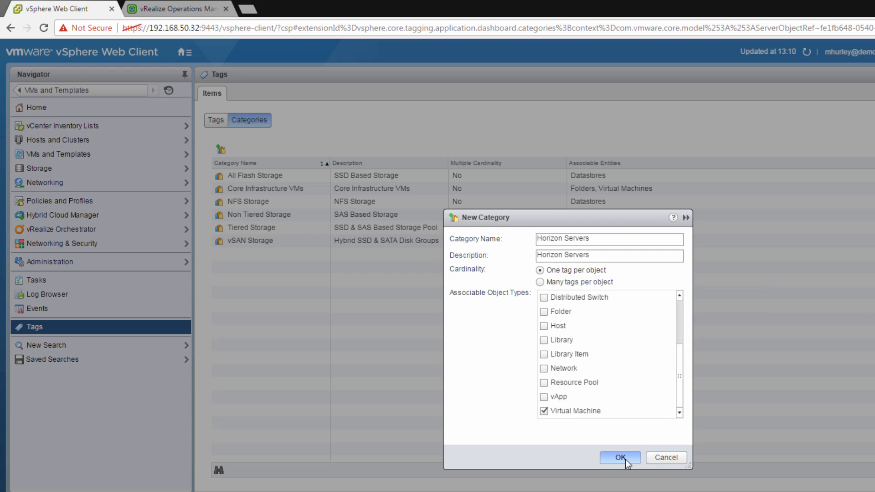
click(619, 458)
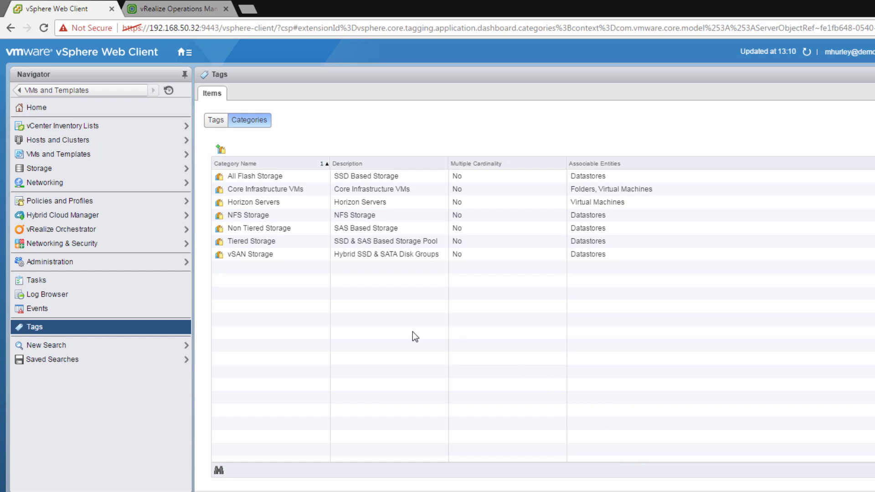
mouse_move(383, 328)
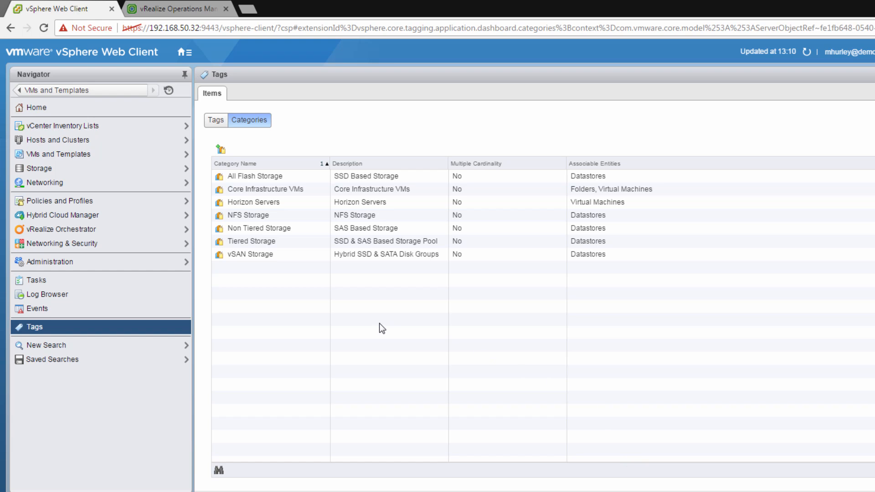
mouse_move(225, 253)
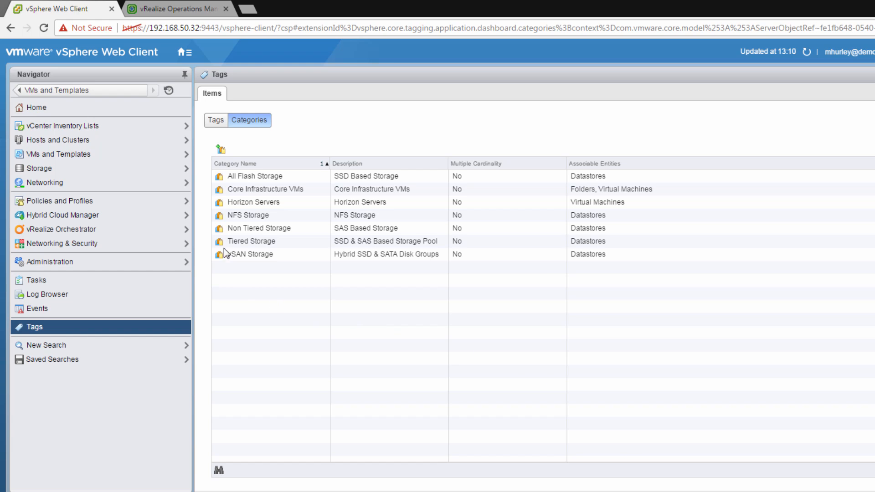
Create tag 'Wellington Horizon Servers' in the Horizon Servers category.
click(216, 119)
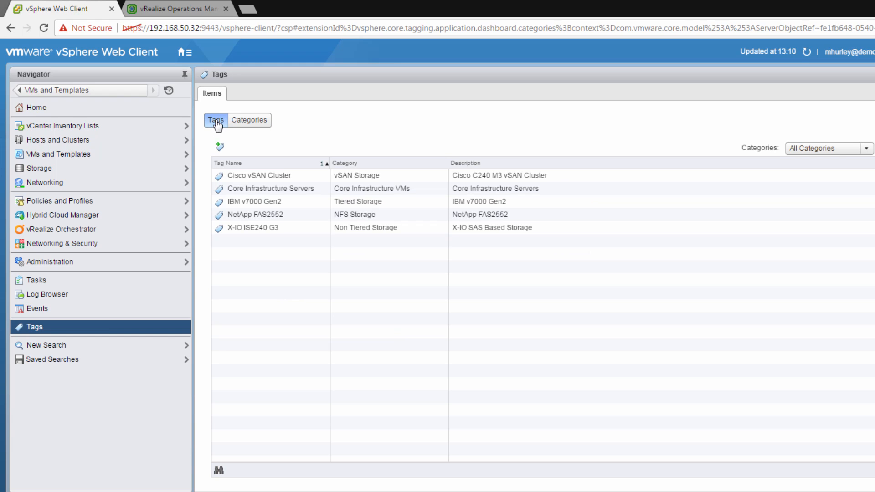
click(219, 146)
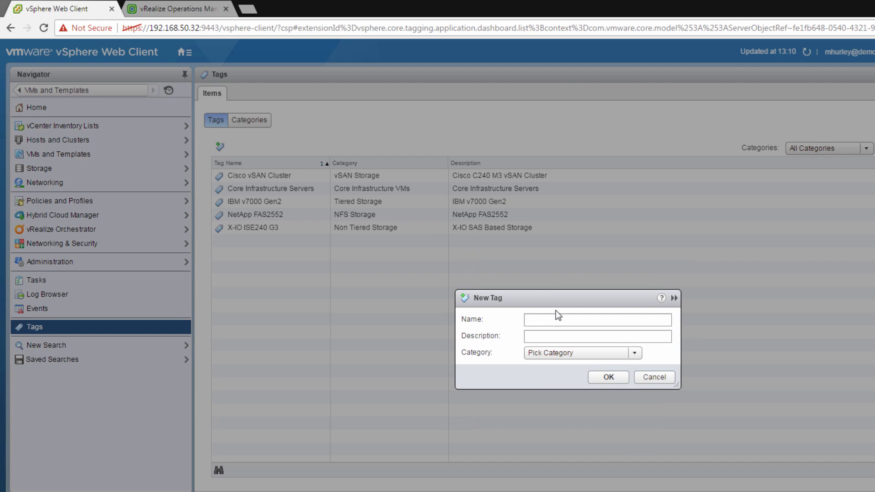
text(W)
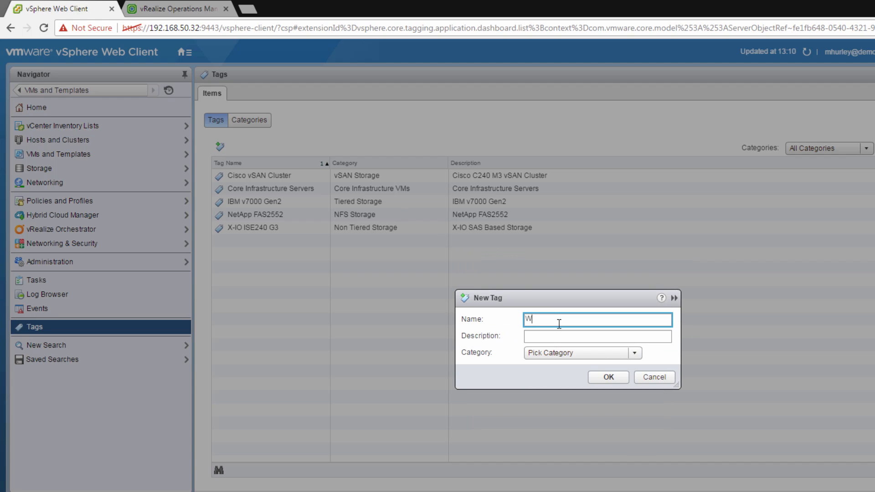
text(elling)
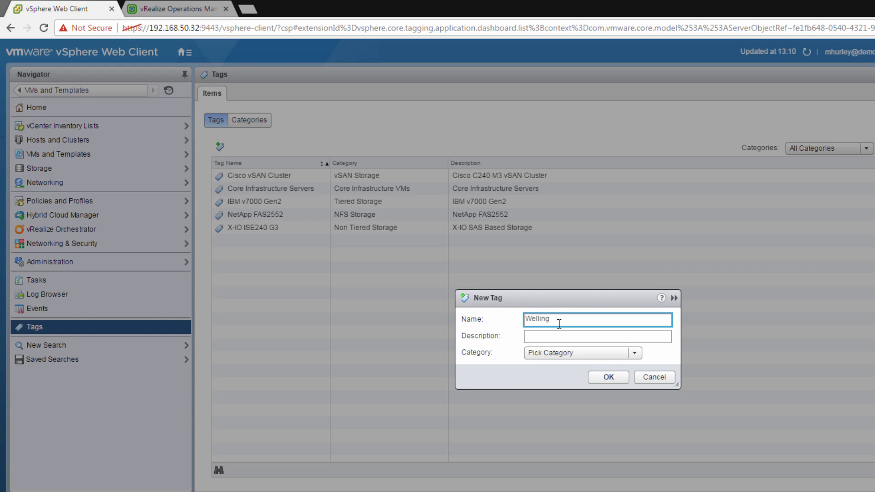
text(gton Horizon Servers)
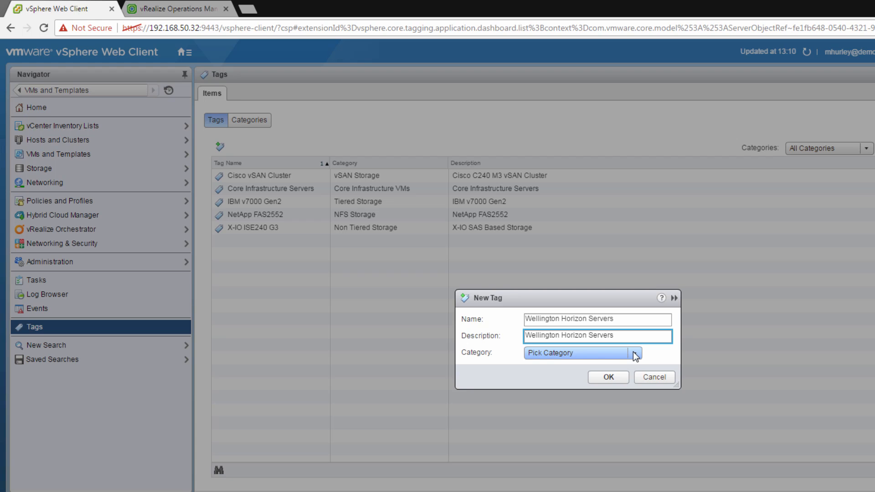
click(635, 353)
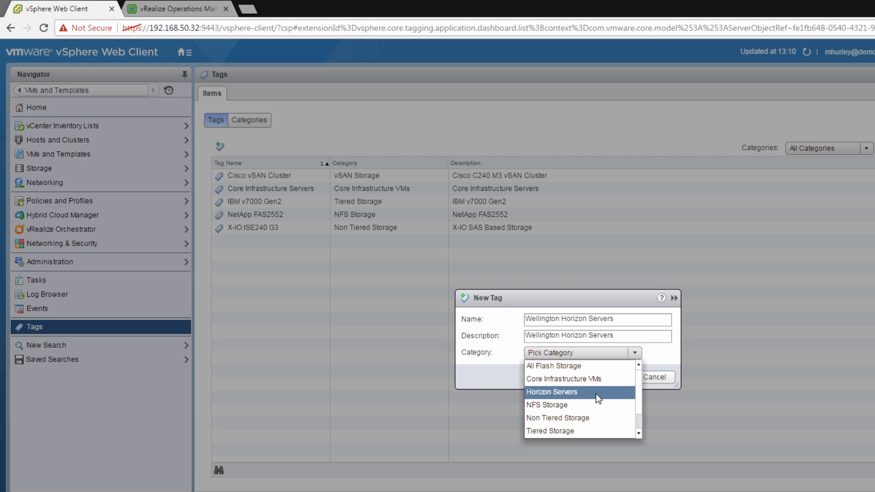
click(552, 391)
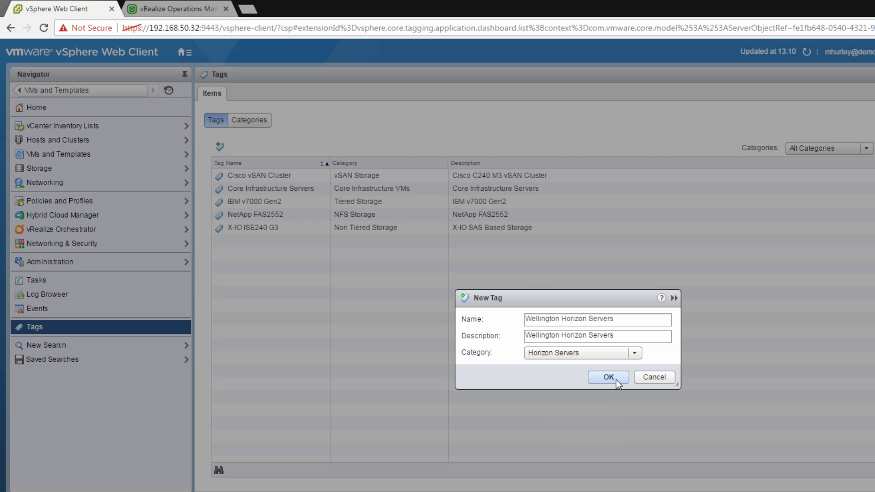
click(608, 377)
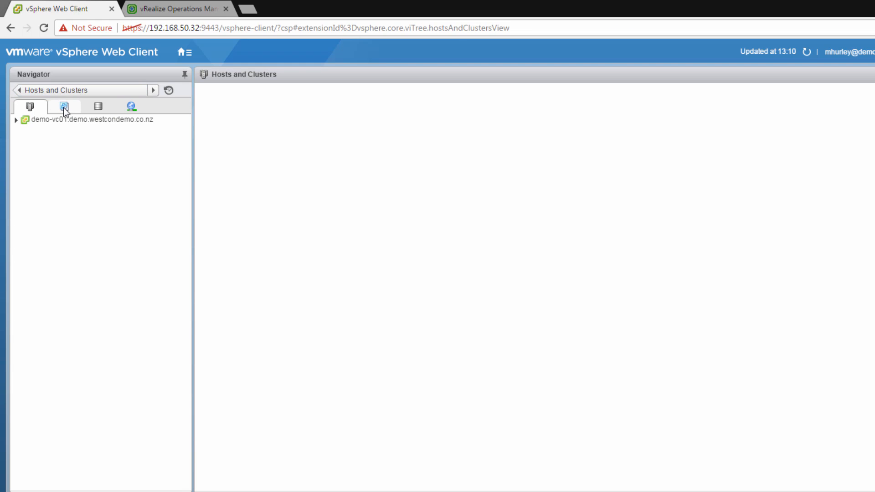
List the three VMs of the Wellington Horizon Servers folder as related objects.
click(64, 106)
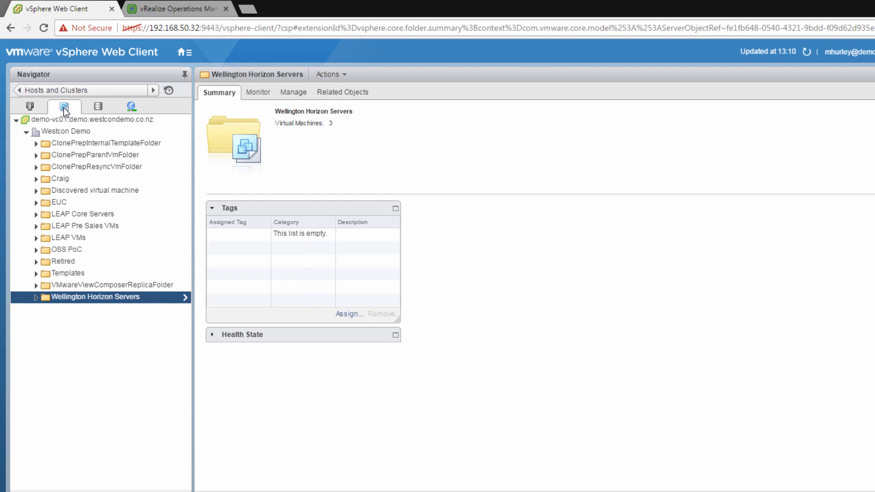
mouse_move(36, 302)
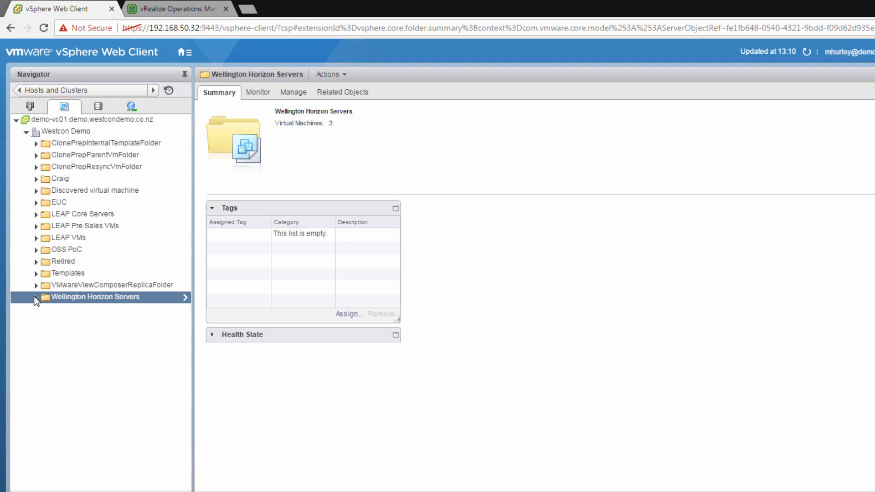
click(35, 297)
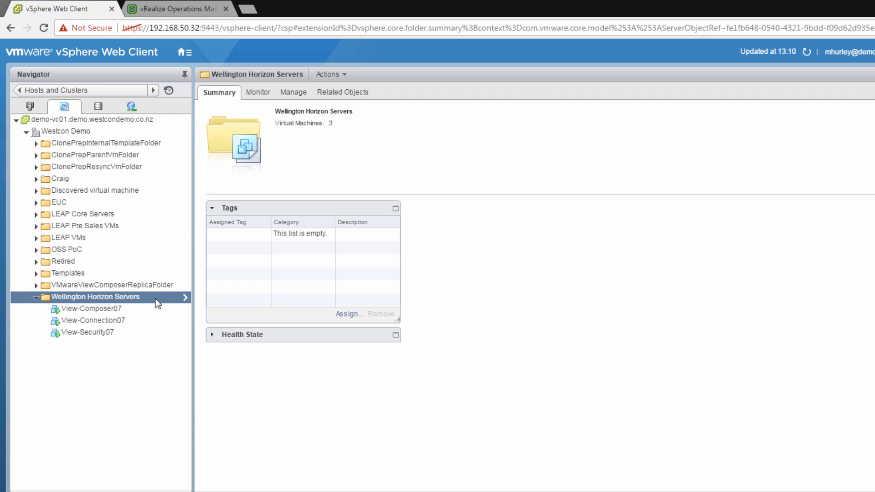
mouse_move(158, 303)
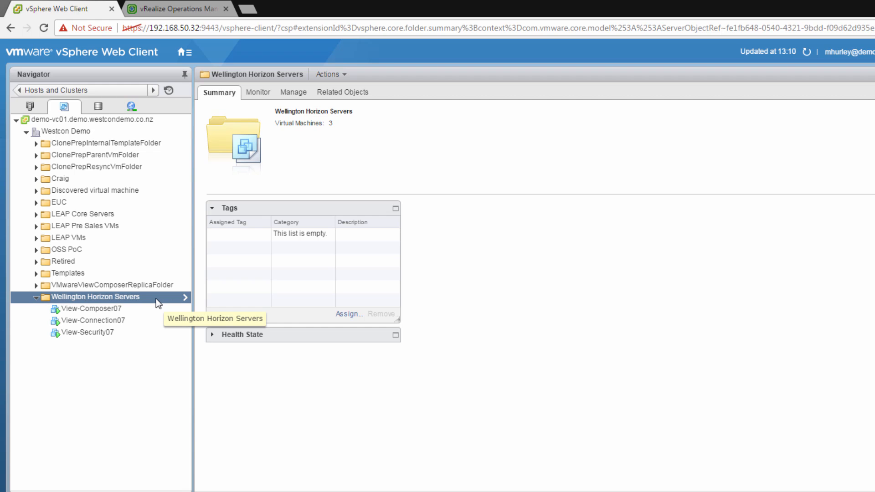
mouse_move(368, 124)
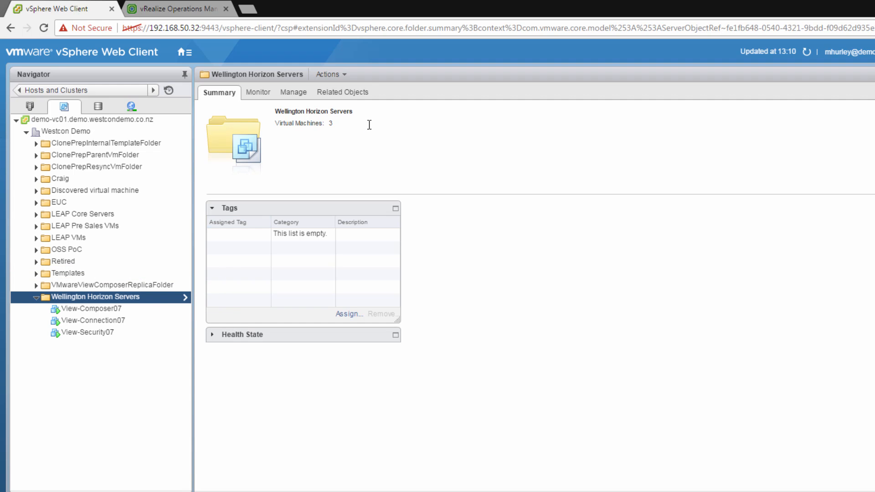
click(341, 92)
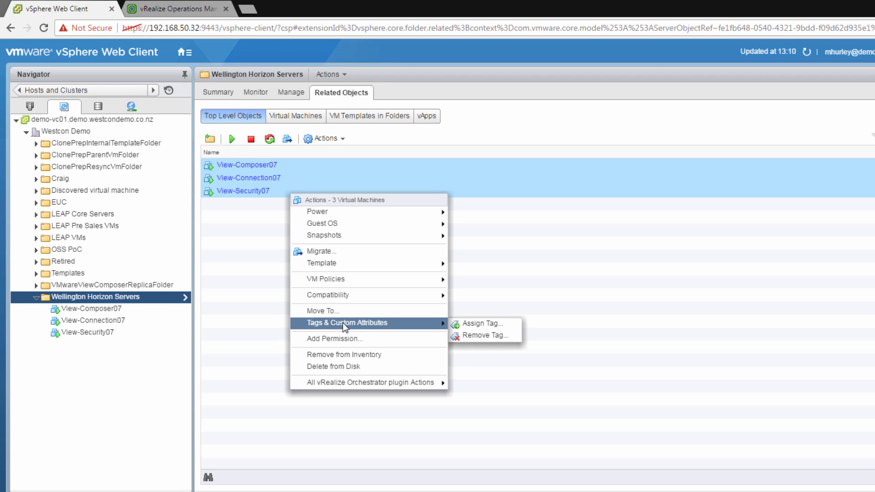
Assign the Wellington Horizon Servers tag to all three selected View VMs.
click(480, 323)
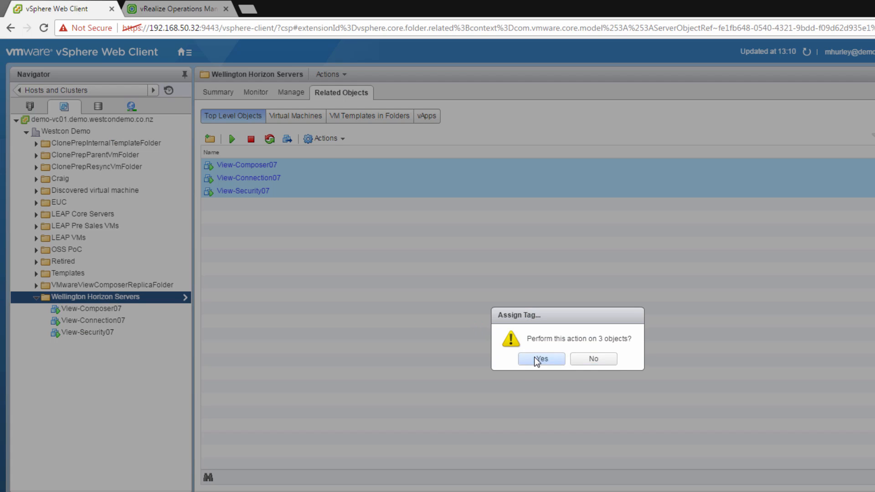
click(538, 359)
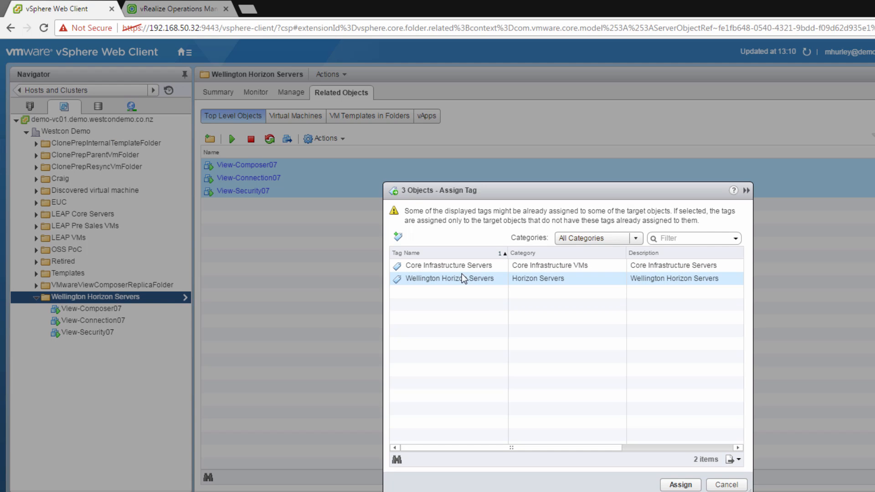
click(679, 485)
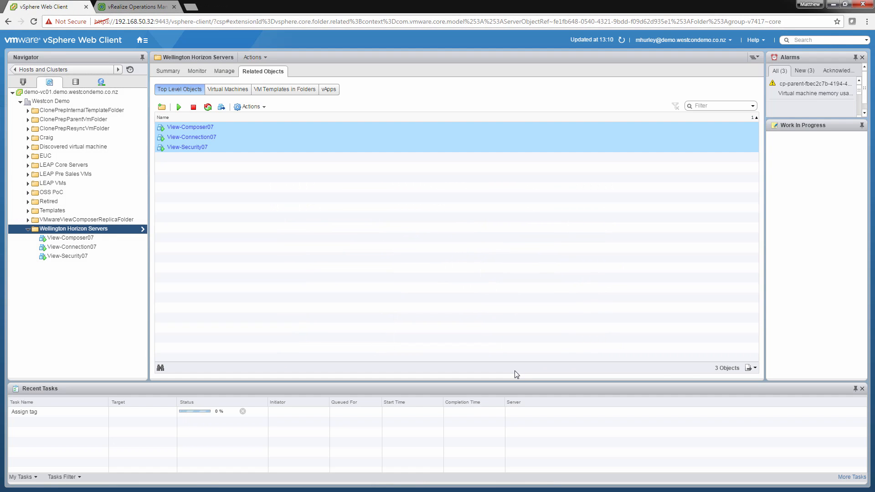
click(134, 5)
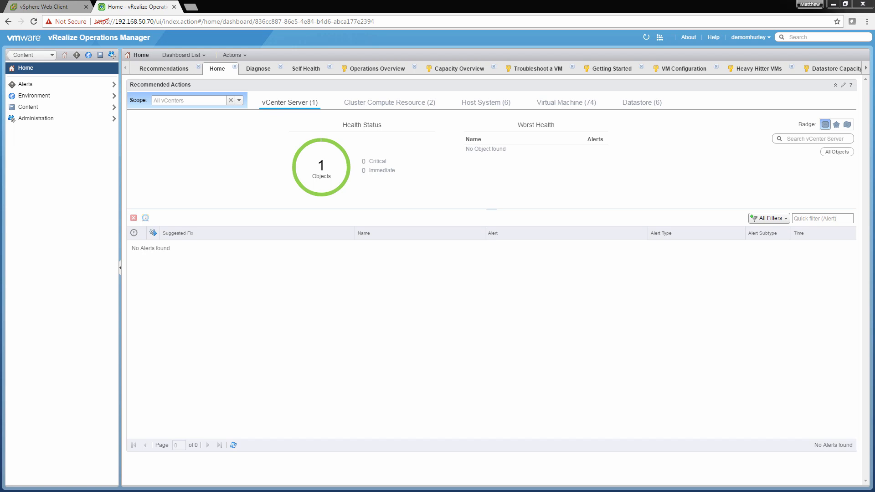
mouse_move(95, 51)
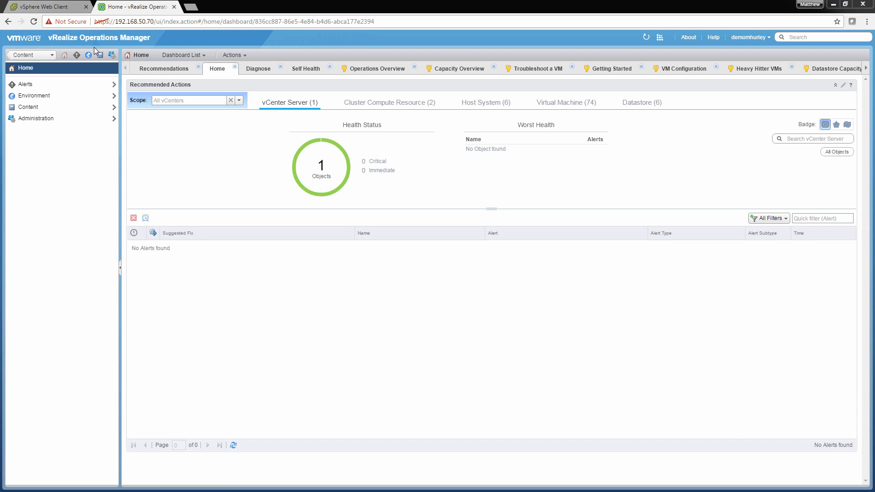
mouse_move(102, 54)
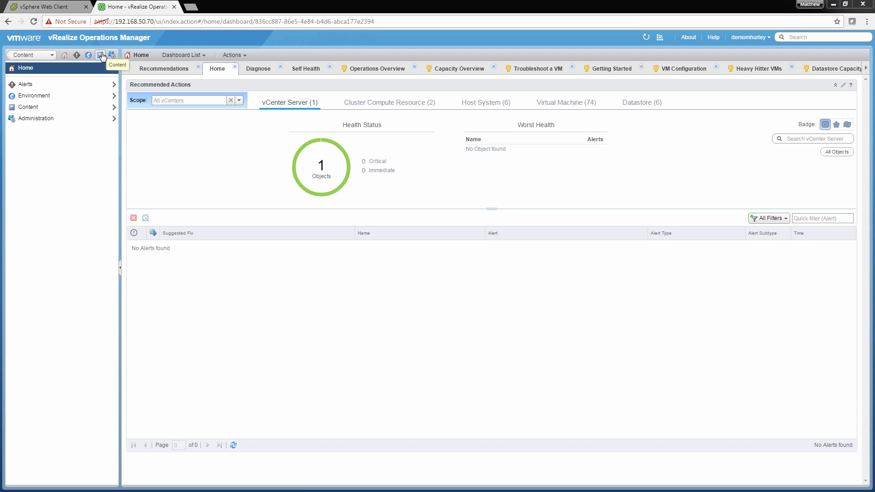
Add a new group type named 'Horizon Servers' under Content > Group Types.
click(101, 55)
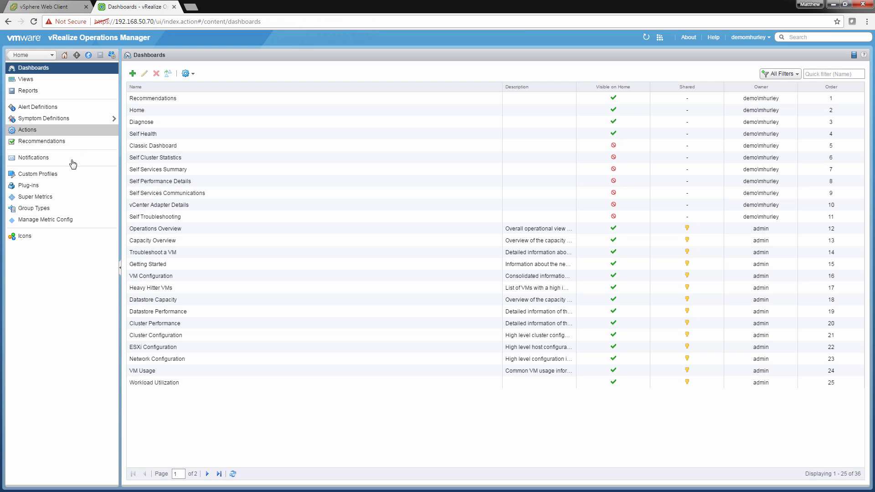
click(33, 209)
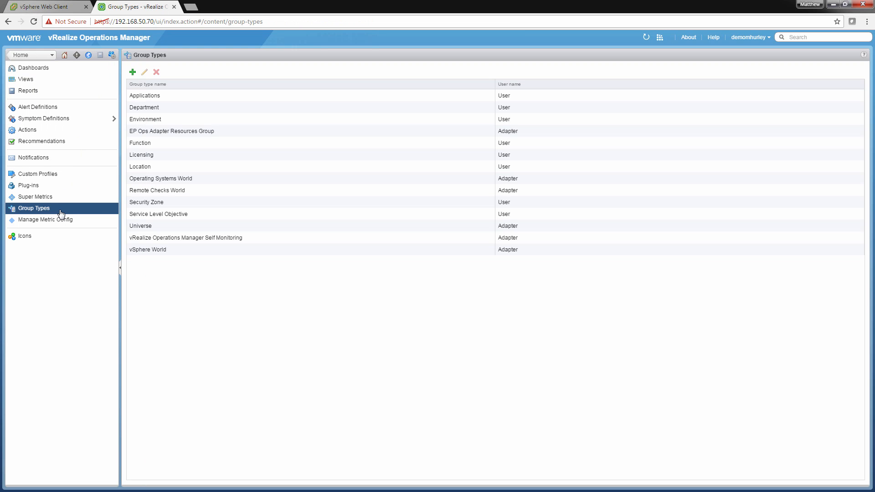
click(132, 72)
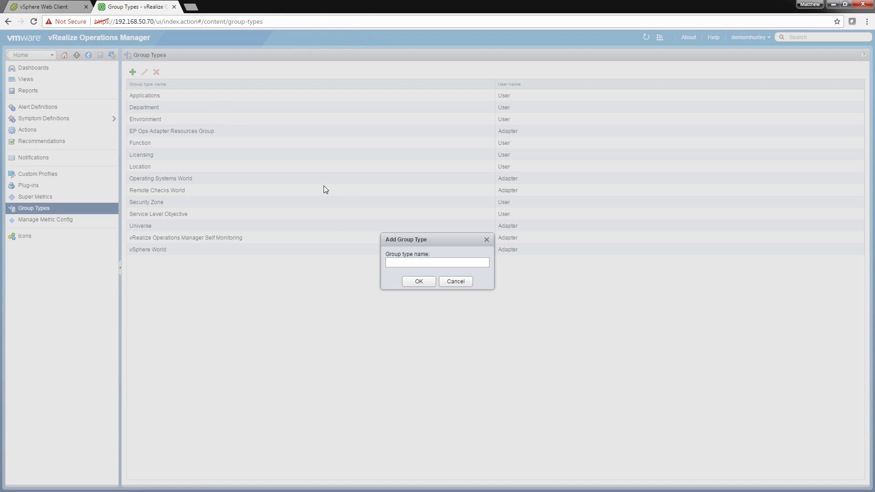
text(Horizon Servers)
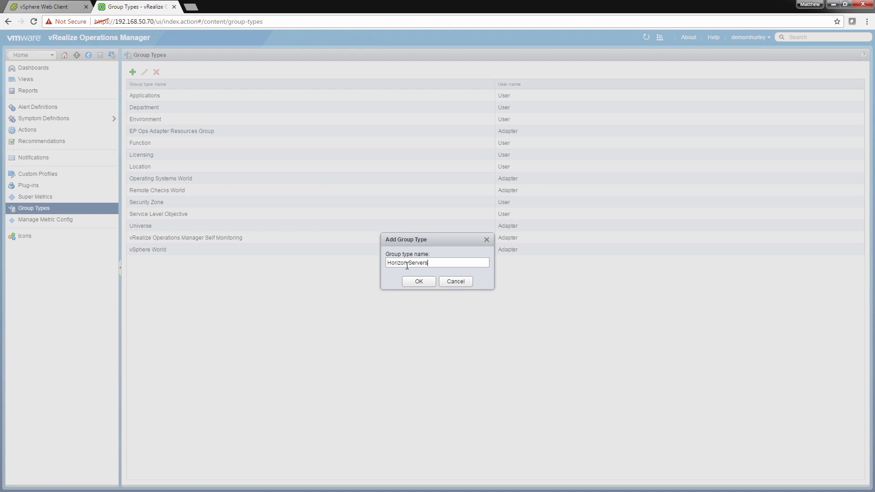
click(418, 281)
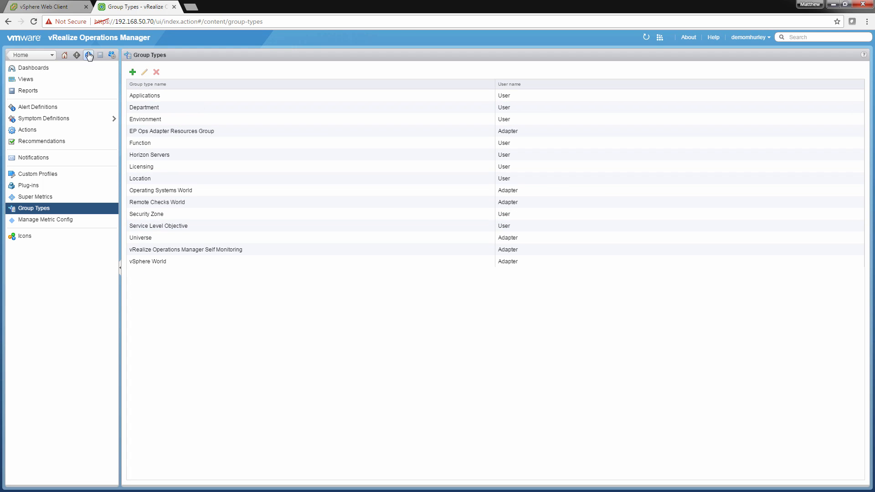
mouse_move(89, 55)
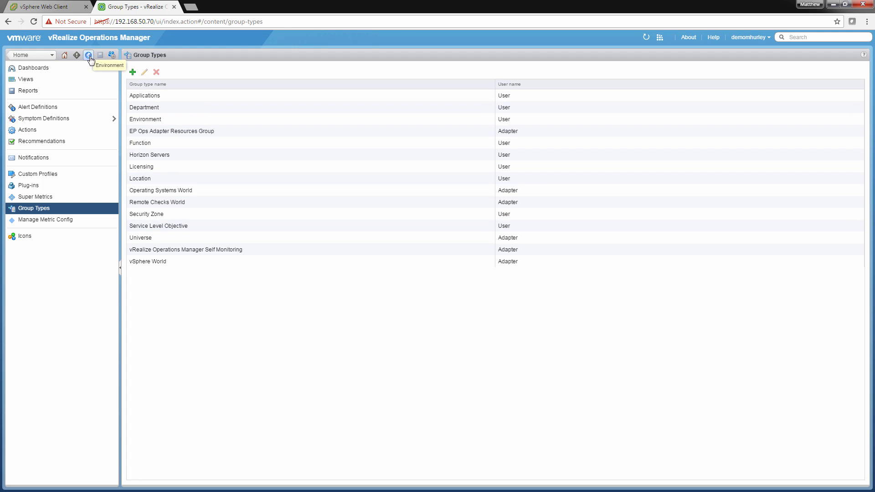
Start a new custom group 'Wellington Horizon Servers' with group type Horizon Servers.
click(88, 55)
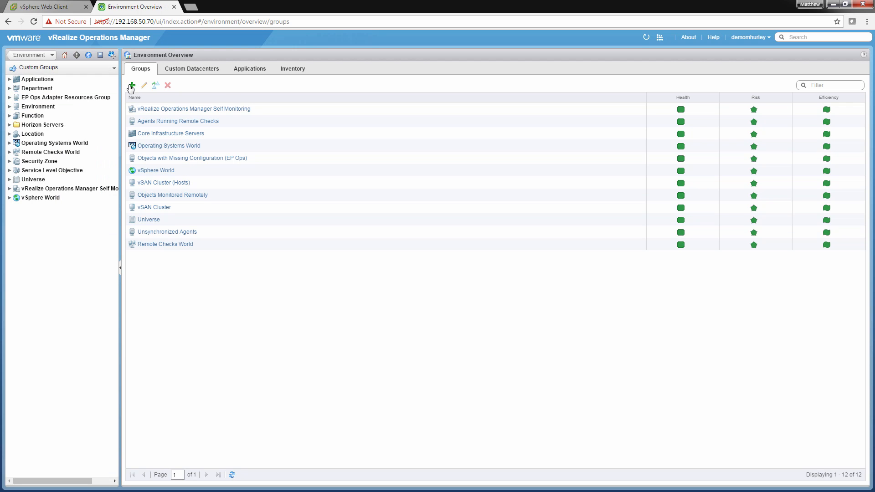
click(132, 87)
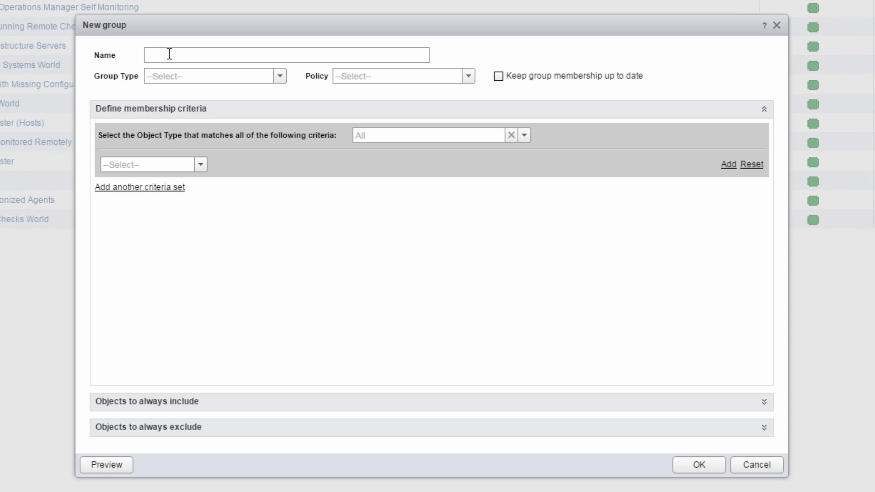
text(Wellington Horizon Servers)
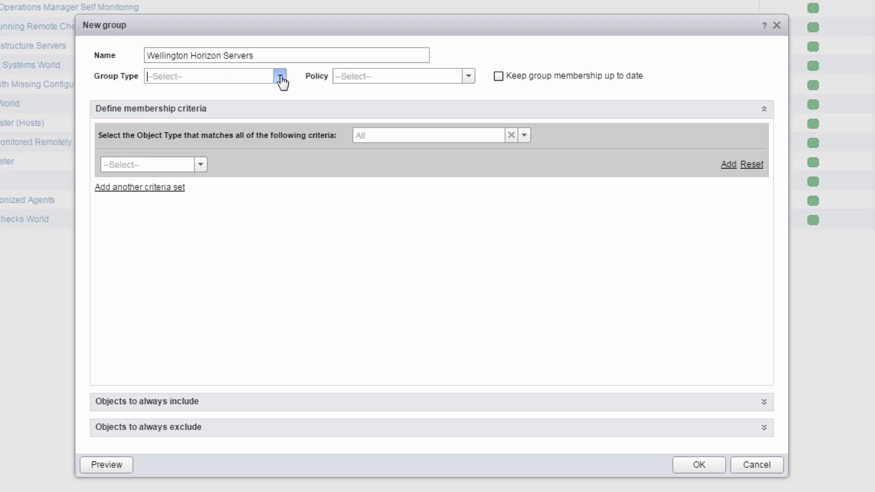
click(279, 76)
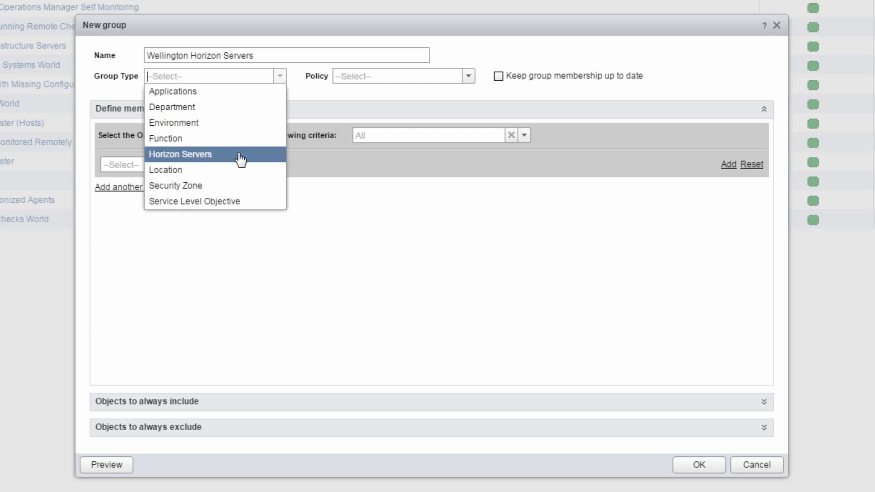
click(180, 154)
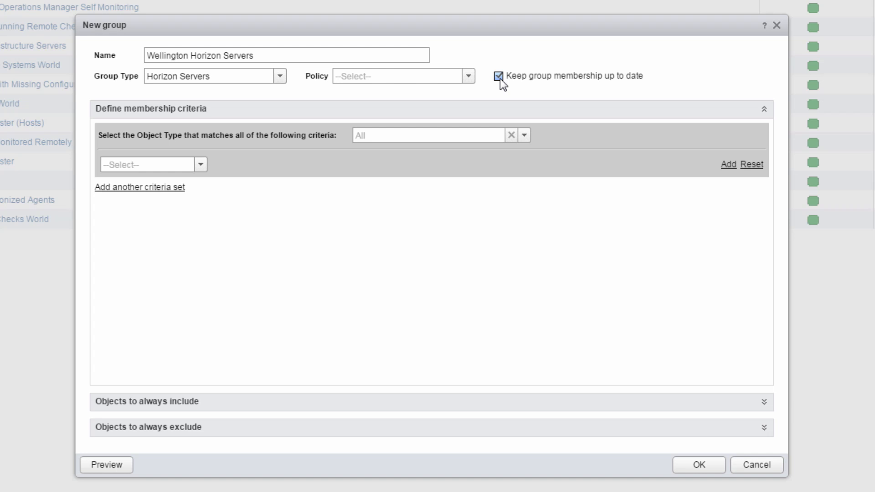
mouse_move(524, 136)
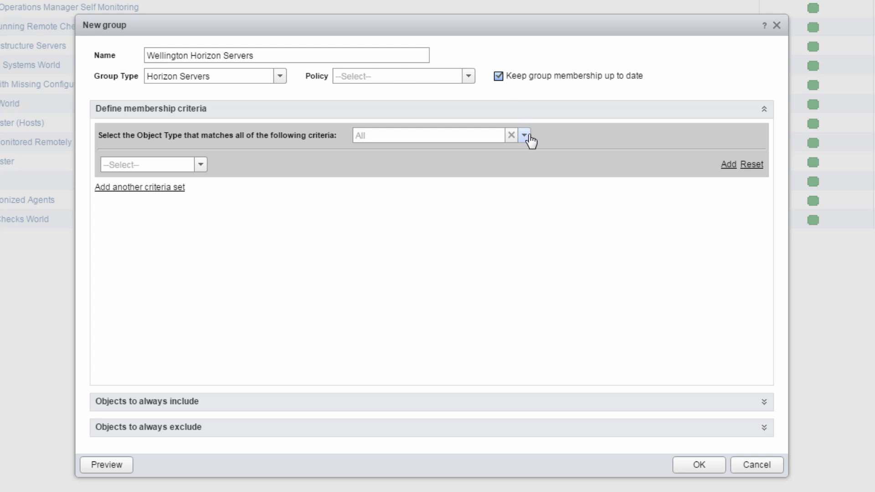
Limit membership to vCenter Virtual Machine objects with a Properties criterion using operator 'is'.
click(524, 135)
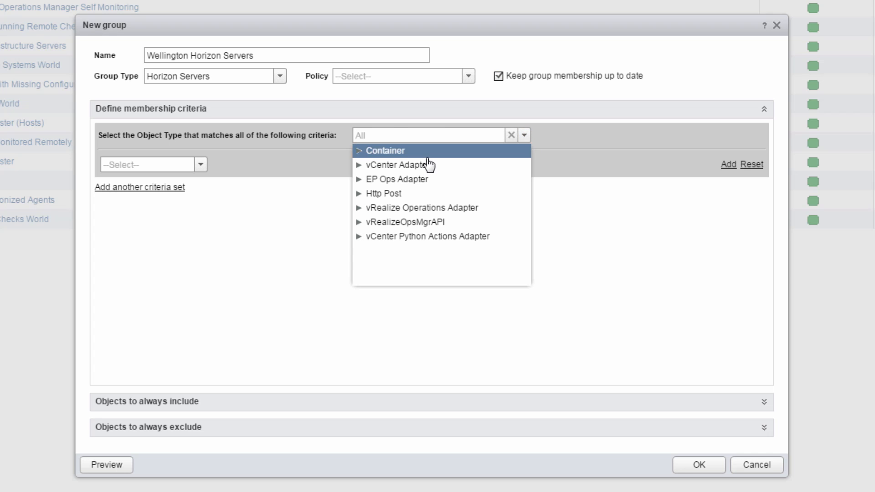
click(397, 165)
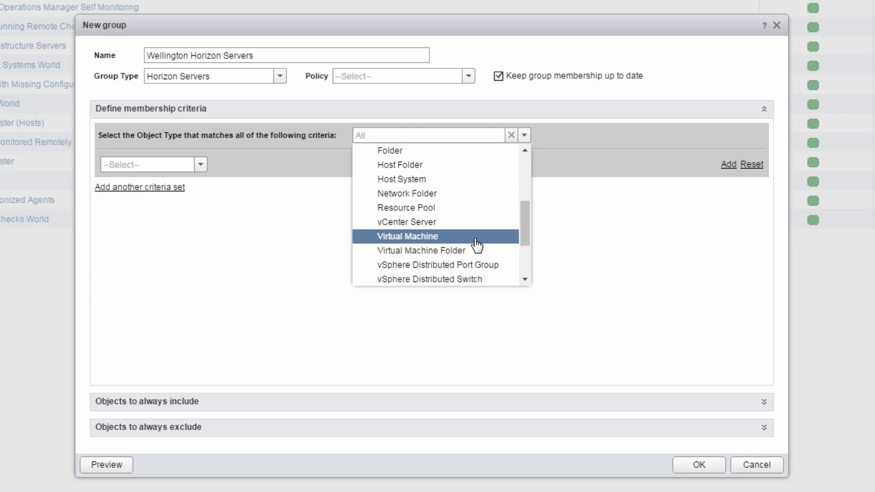
click(408, 236)
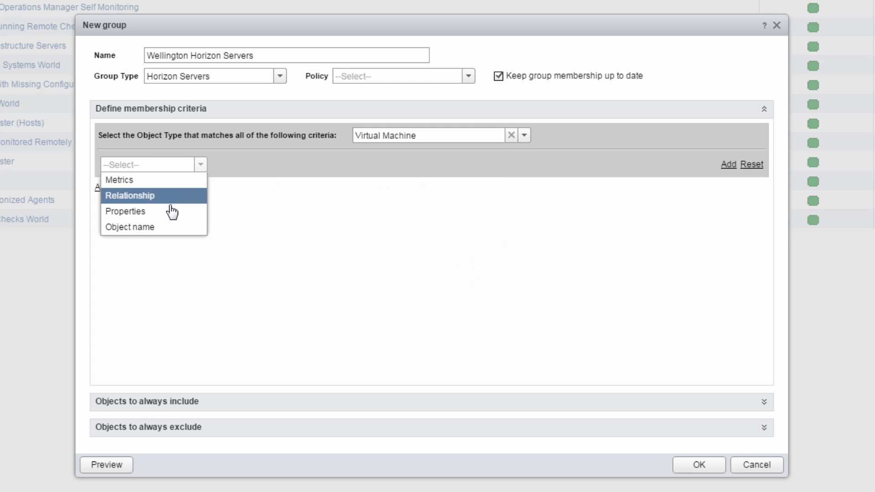
click(125, 211)
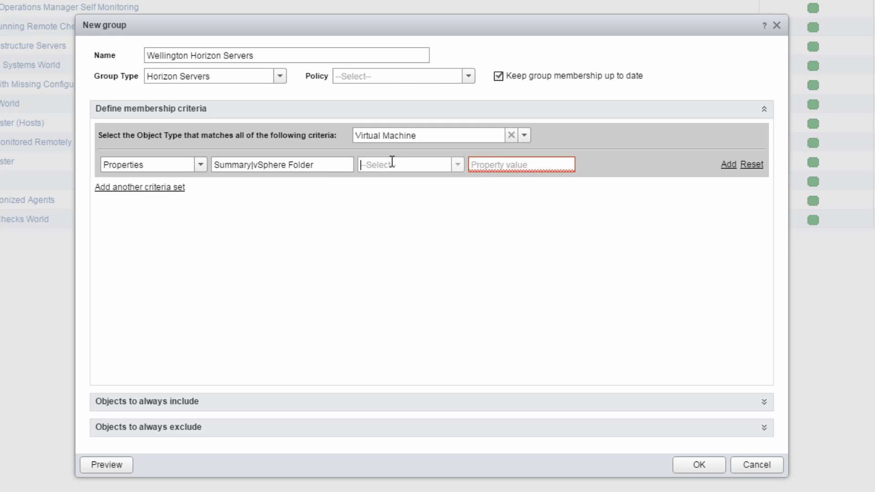
click(407, 165)
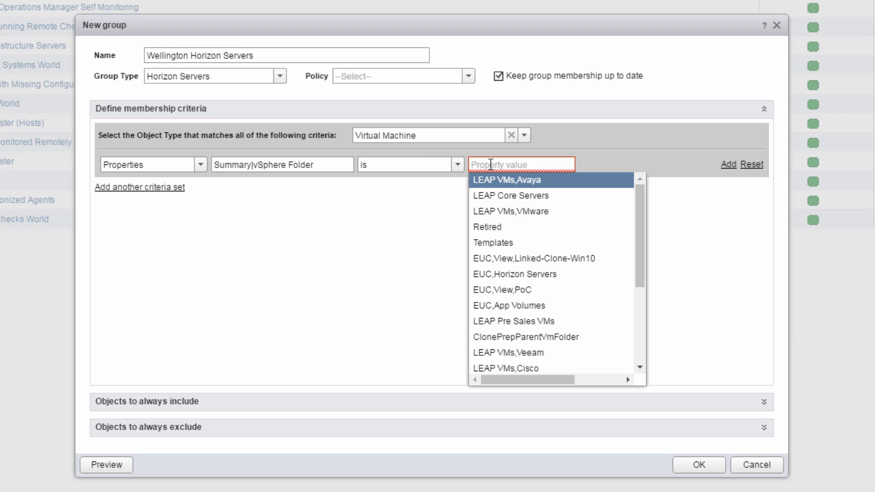
text(W)
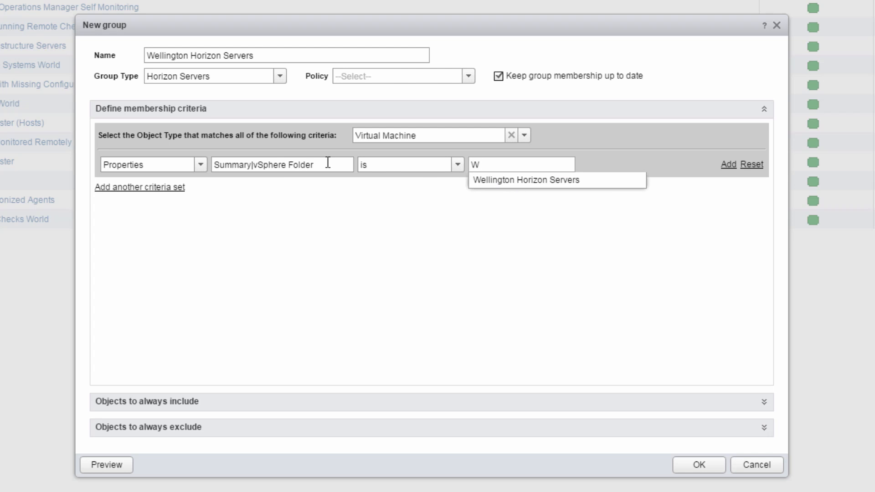
Match property Summary|vSphere Tag to the Horizon Servers-Wellington Horizon Servers tag.
click(282, 164)
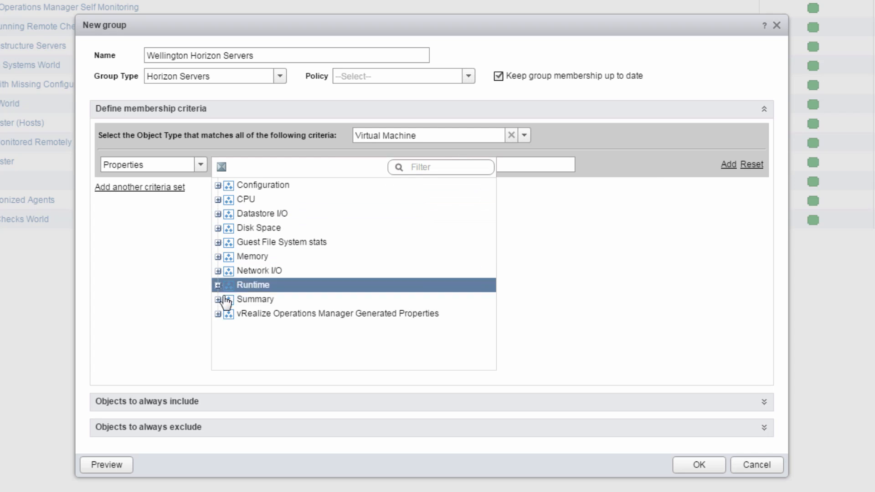
click(218, 298)
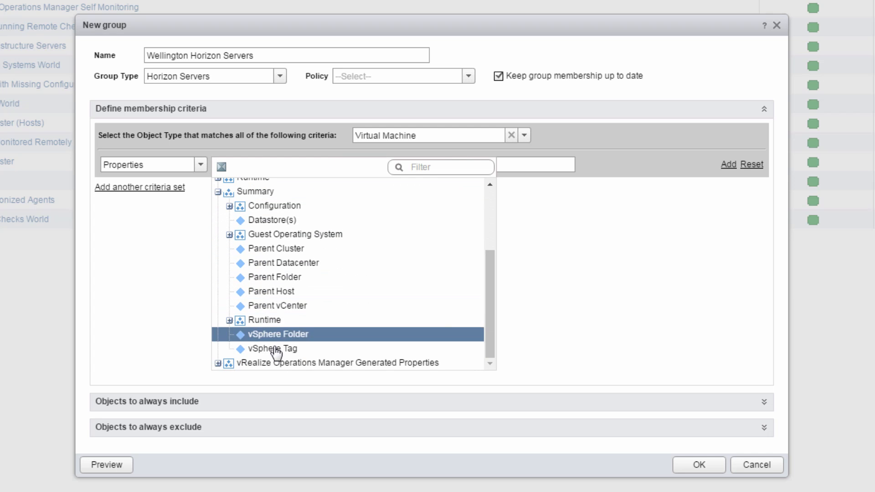
click(273, 348)
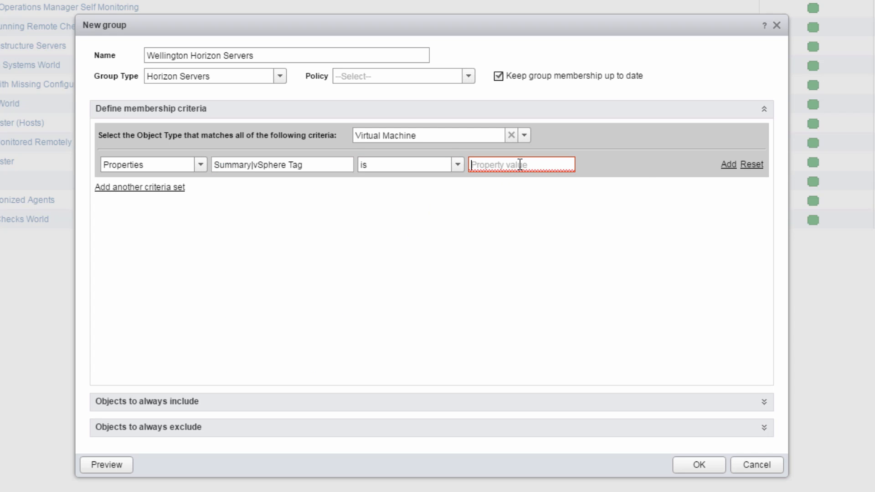
text([)
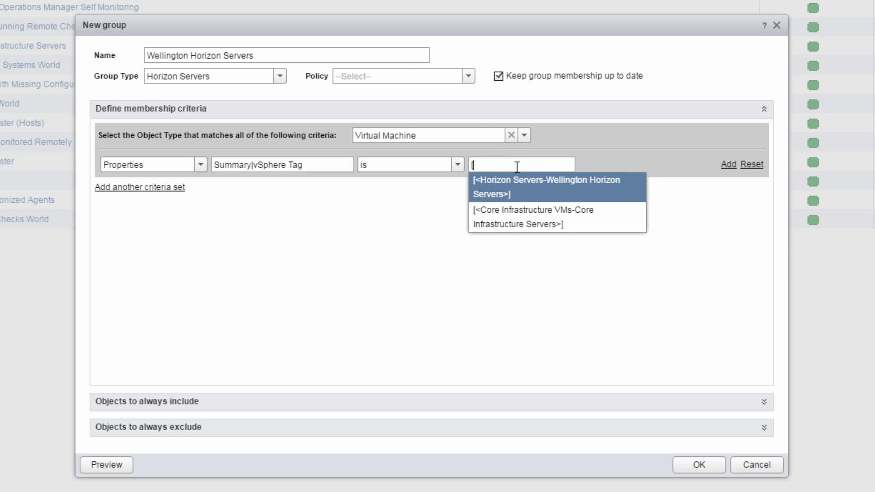
mouse_move(524, 197)
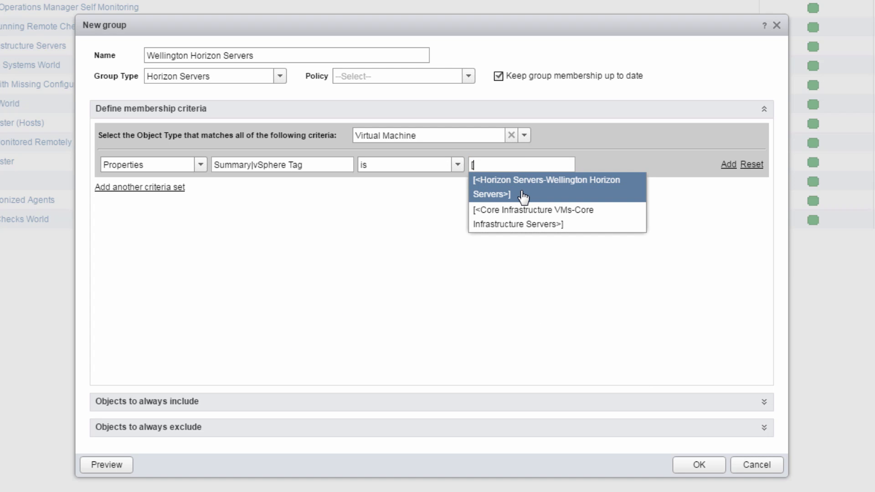
click(547, 187)
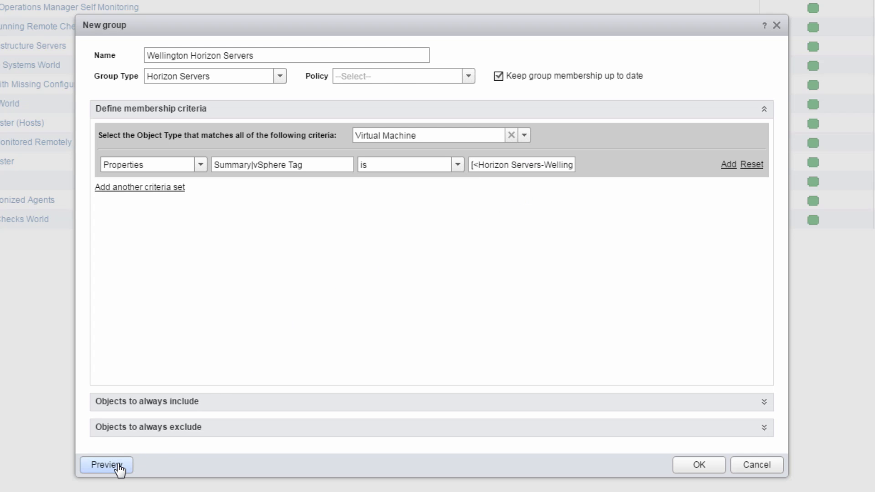
click(105, 465)
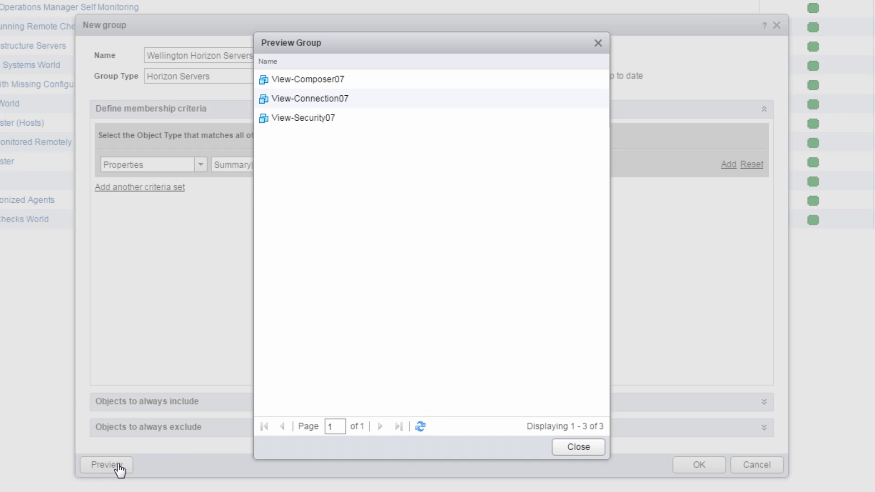
mouse_move(500, 369)
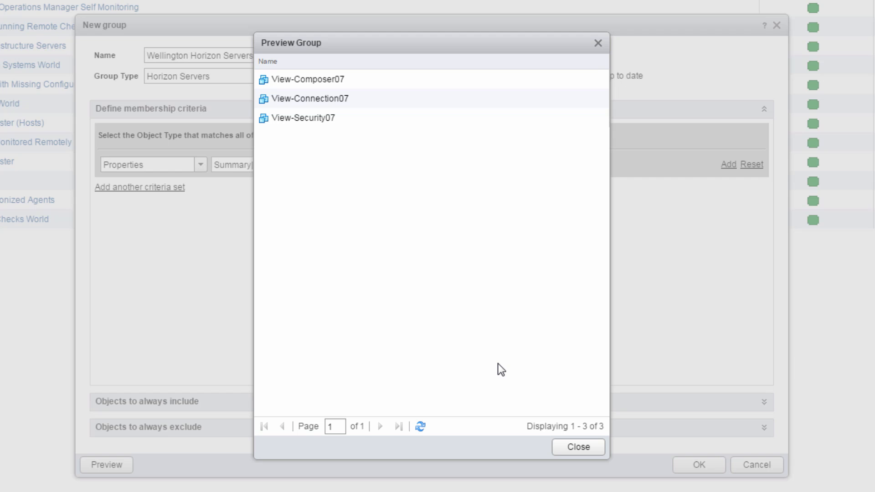
click(577, 448)
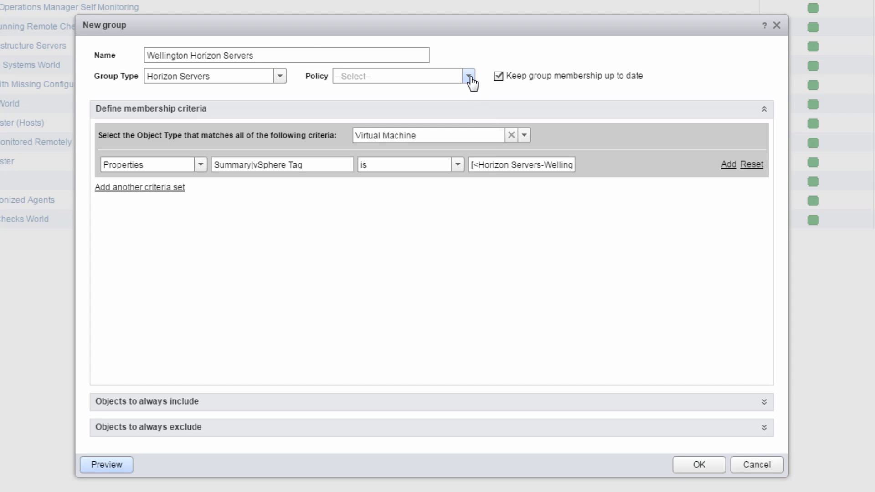
Apply vSphere Solution's Default Policy, save the group and select it in the Groups list.
click(397, 76)
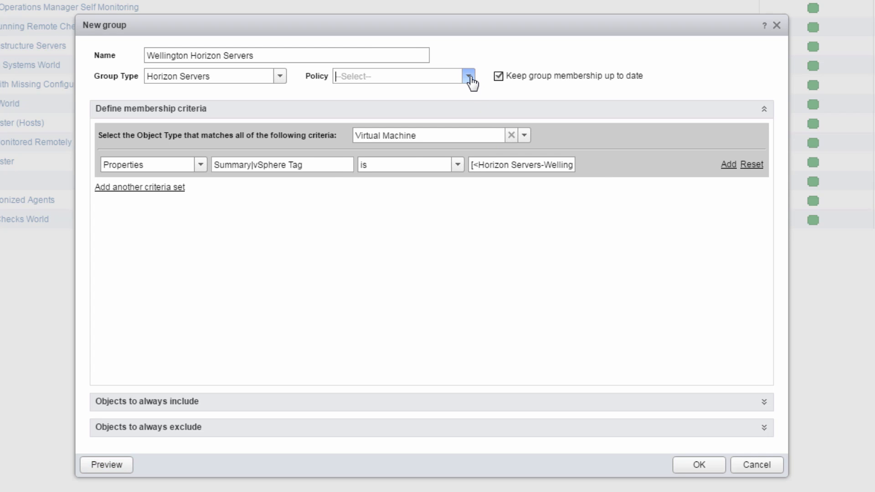
click(468, 76)
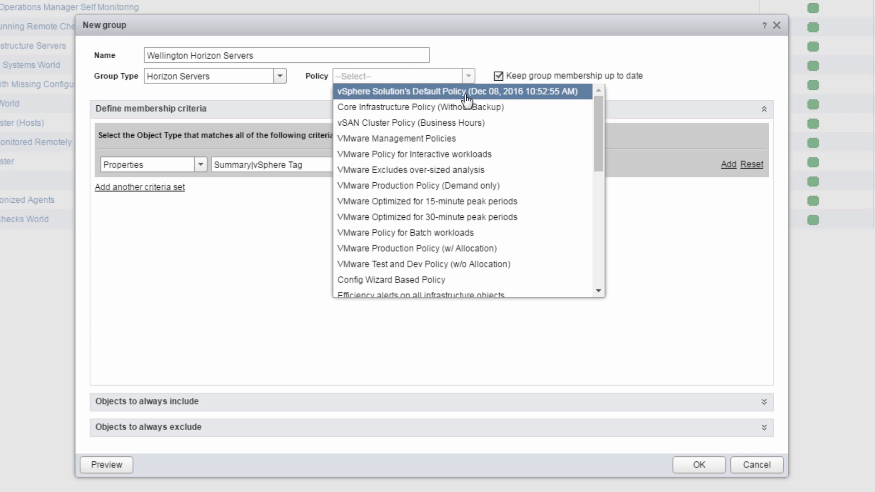
click(465, 92)
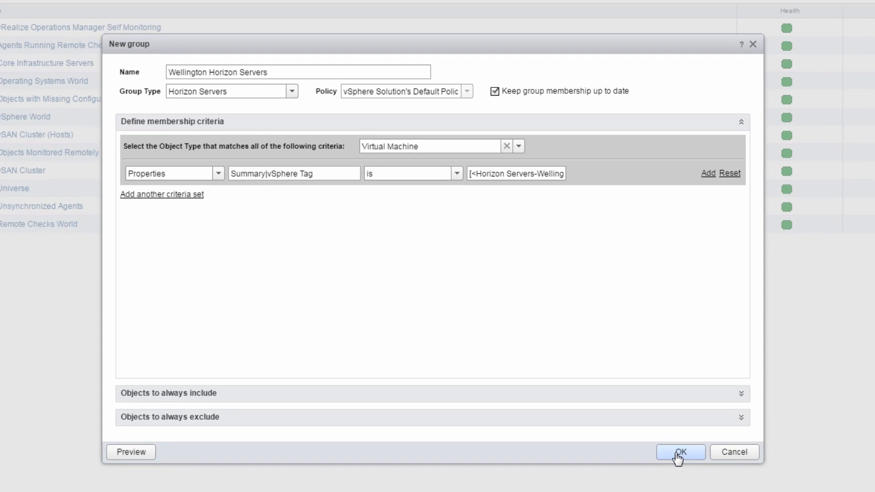
click(680, 452)
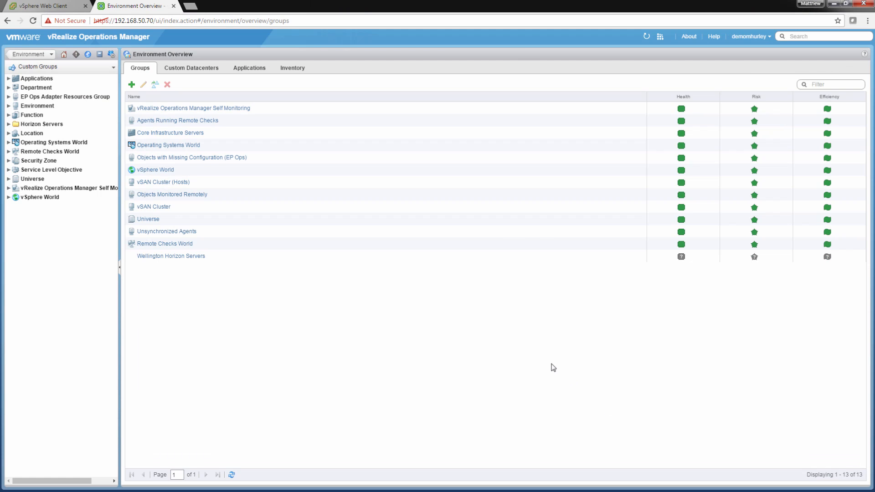
click(440, 256)
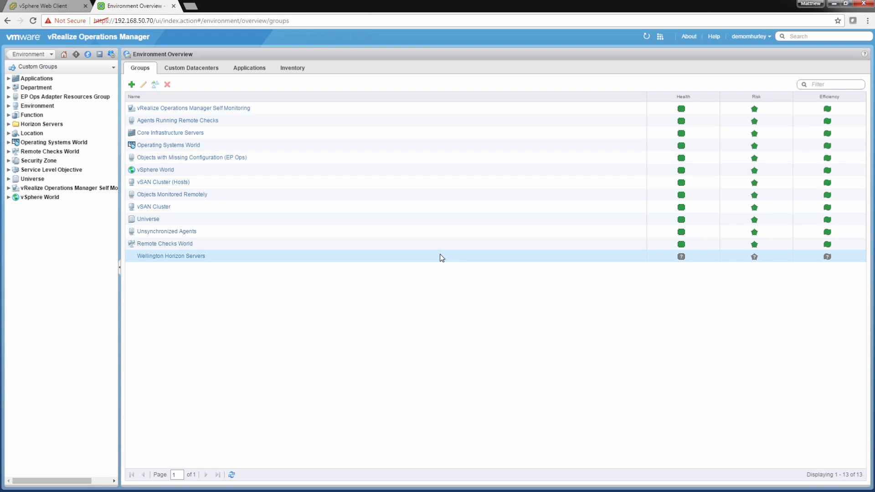